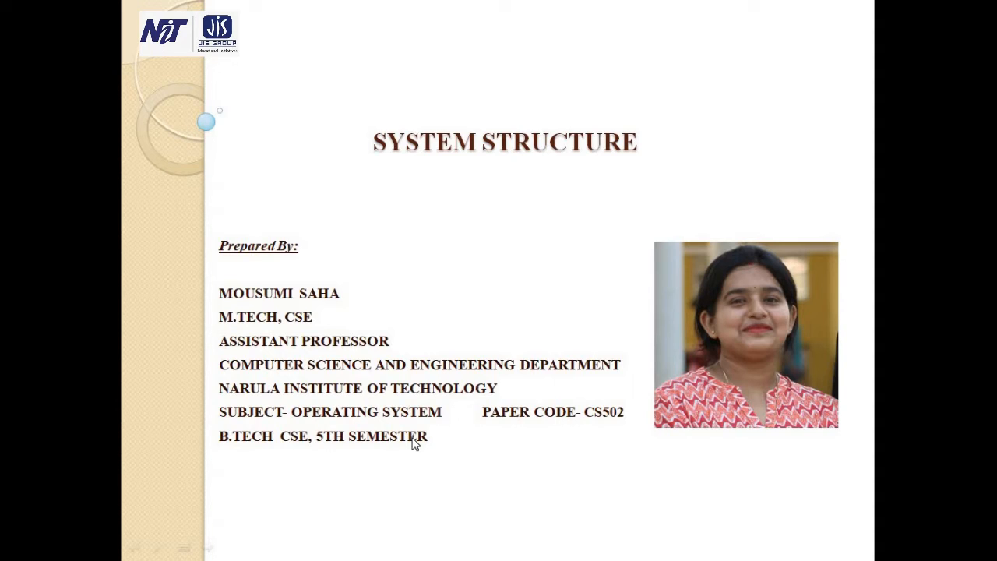
mouse_move(422, 417)
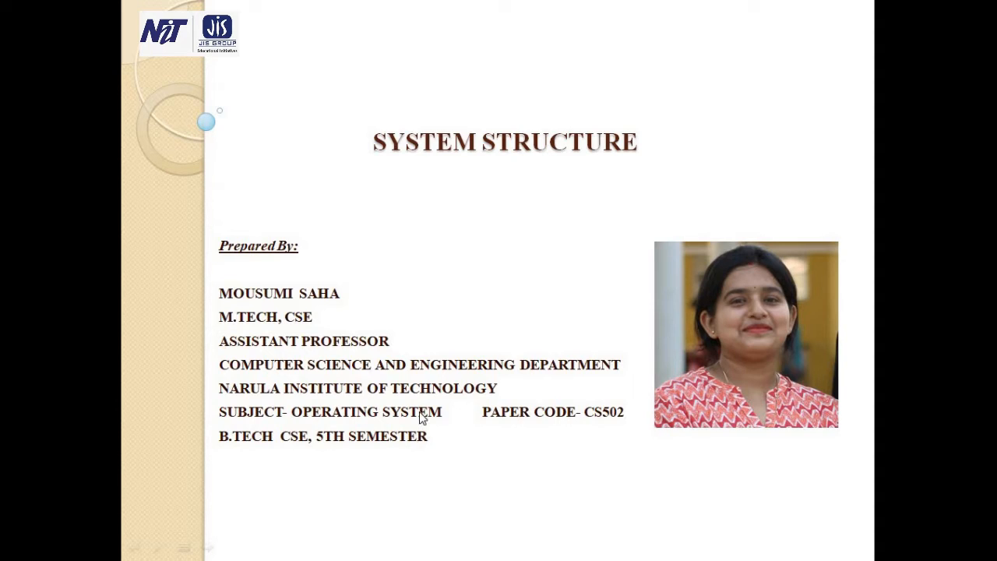
mouse_move(420, 403)
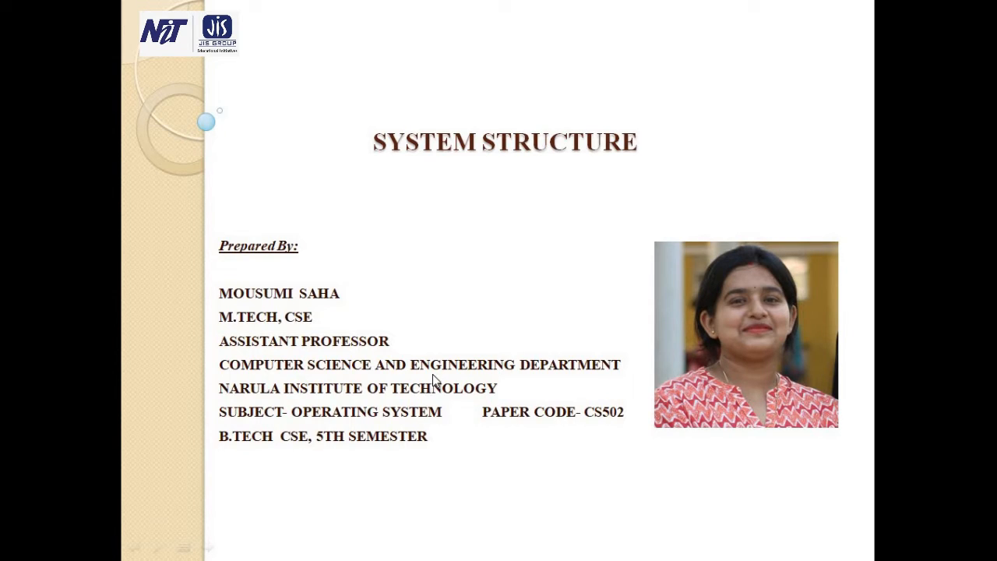
mouse_move(461, 402)
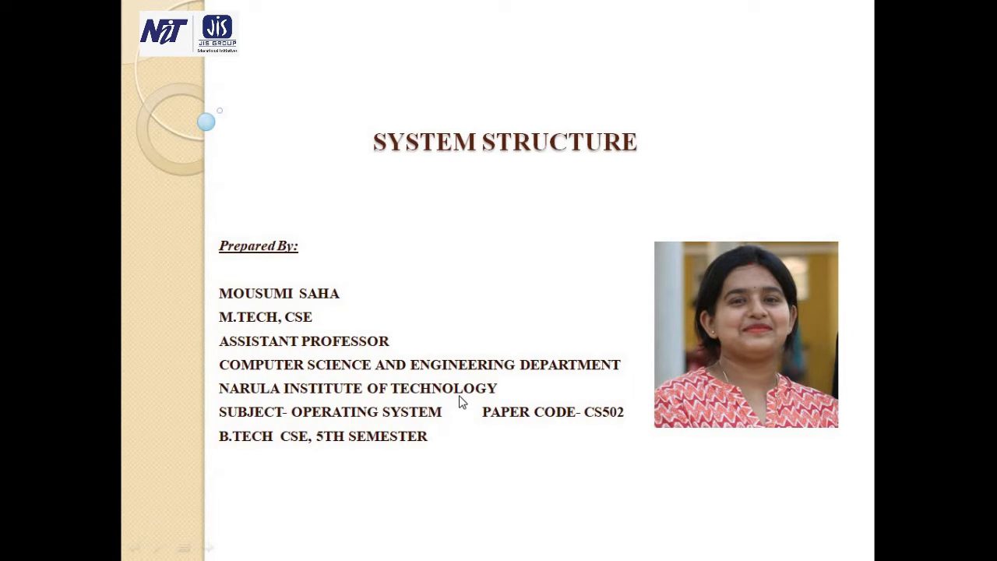